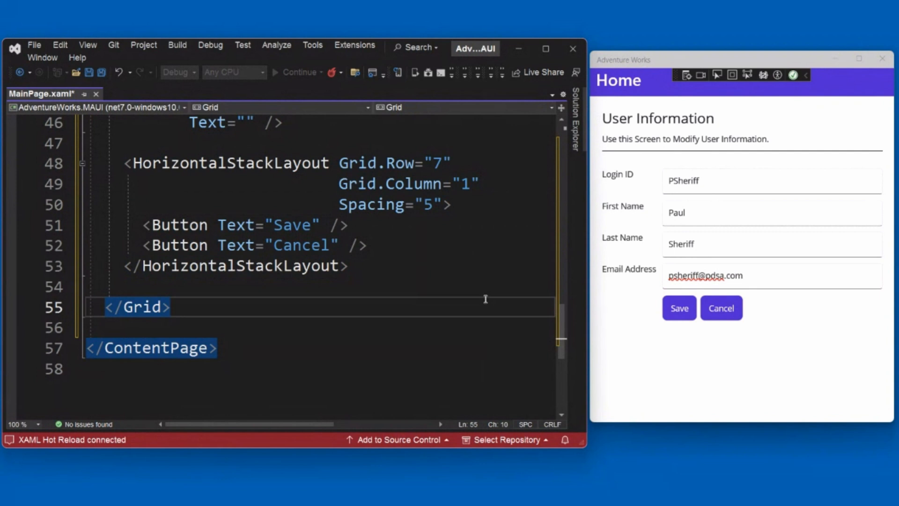
mouse_move(515, 337)
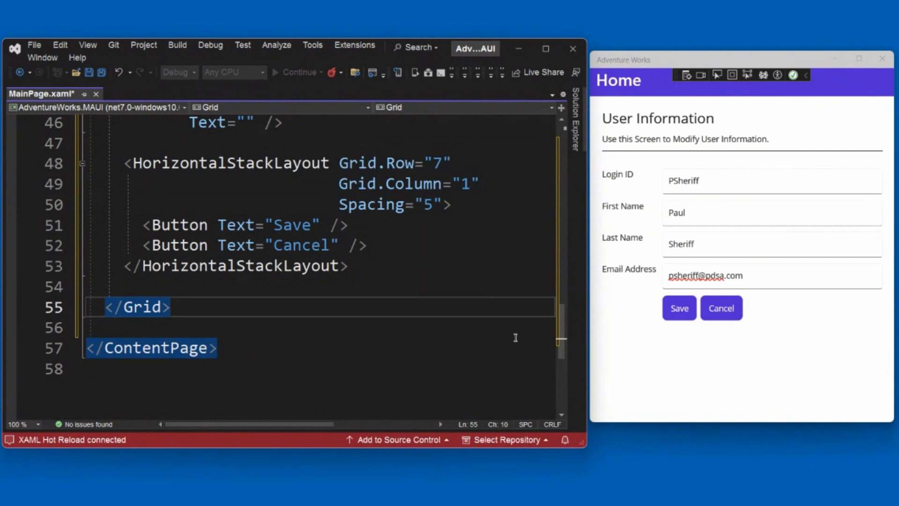
mouse_move(487, 349)
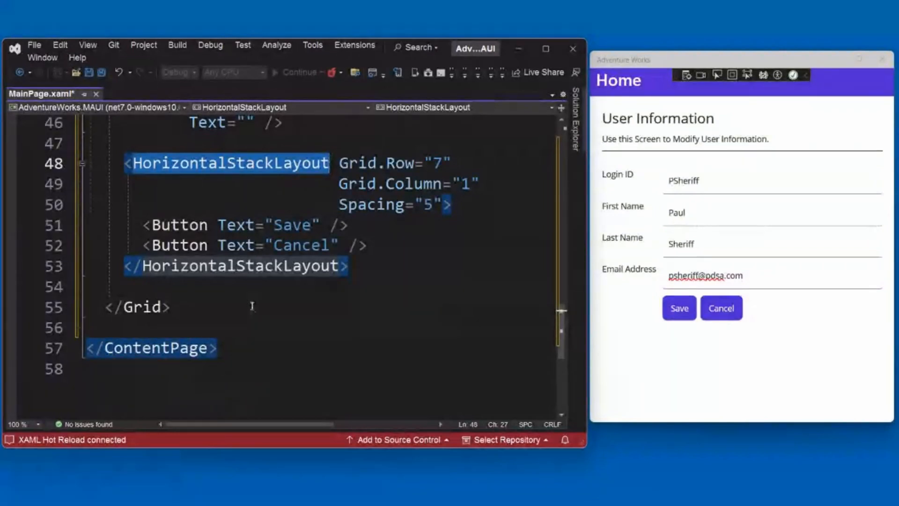
Change the buttons' HorizontalStackLayout to a VerticalStackLayout so Save and Cancel stack vertically.
click(192, 266)
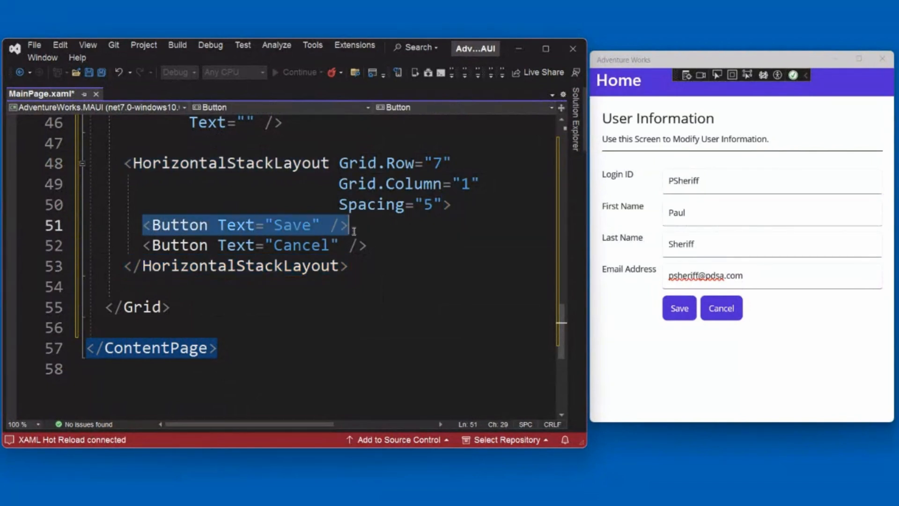
drag(349, 225, 367, 245)
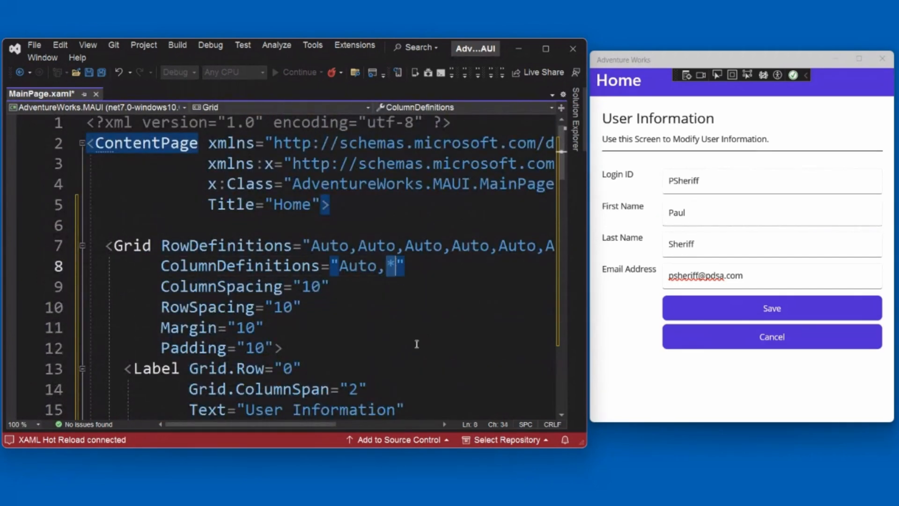
mouse_move(417, 336)
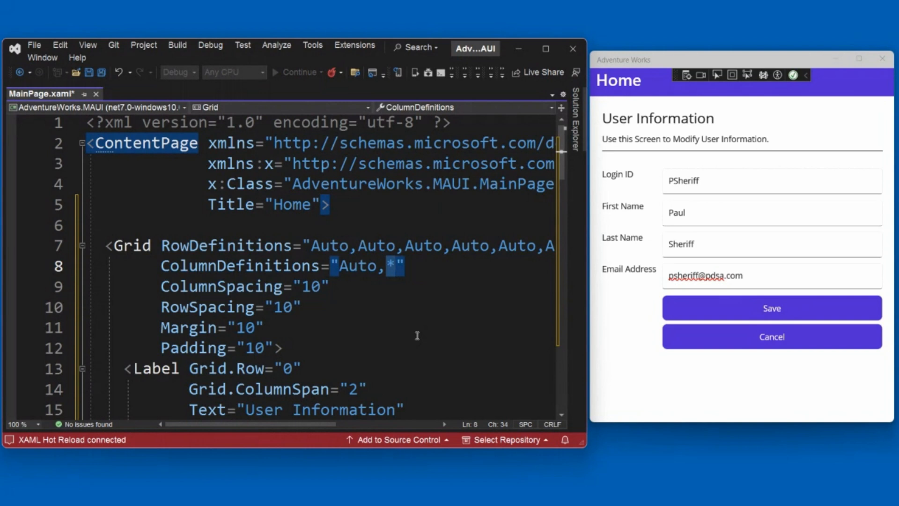
mouse_move(620, 178)
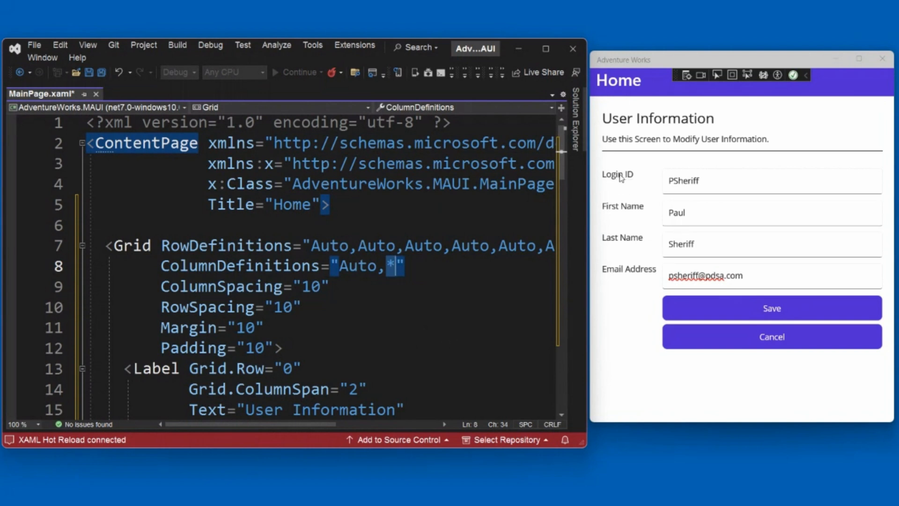
mouse_move(612, 274)
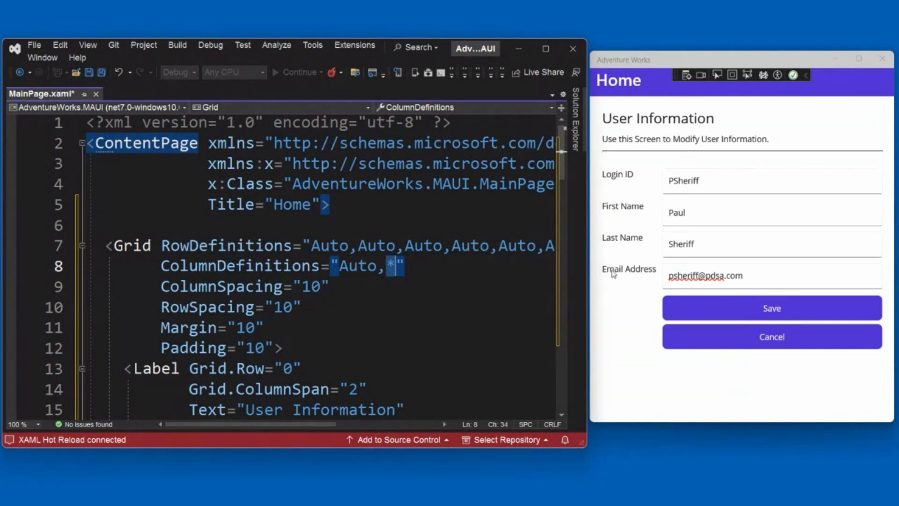
mouse_move(654, 176)
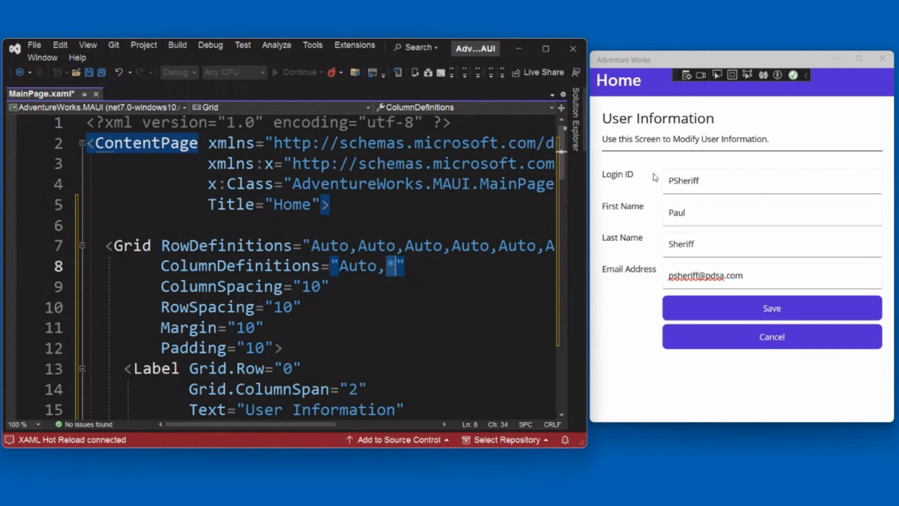
mouse_move(656, 276)
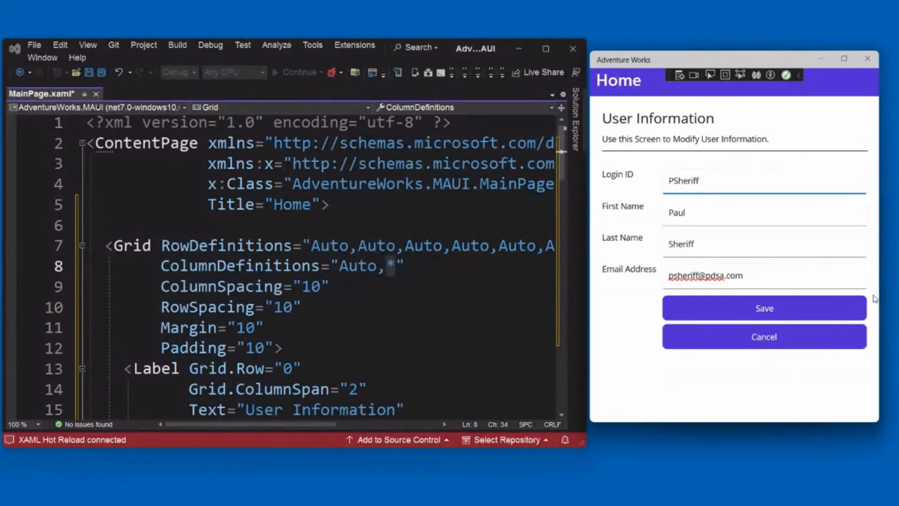
scroll(down, 3)
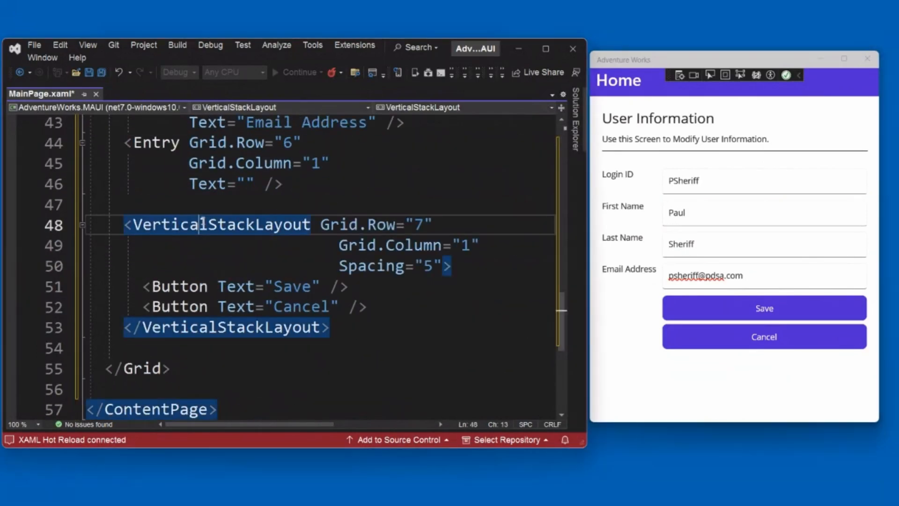
Restore HorizontalStackLayout and begin a <StackLayout Orientation="" line above the buttons.
text(HStackLayout)
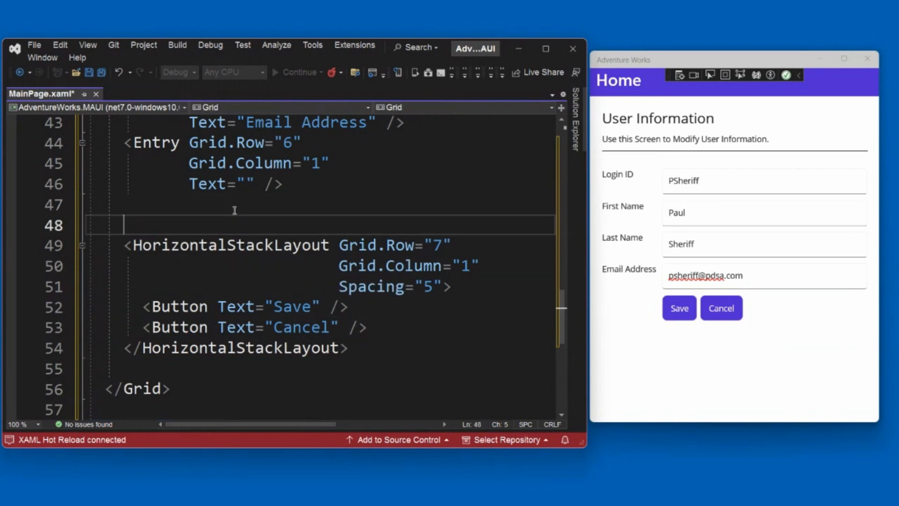
text(<StackLayout)
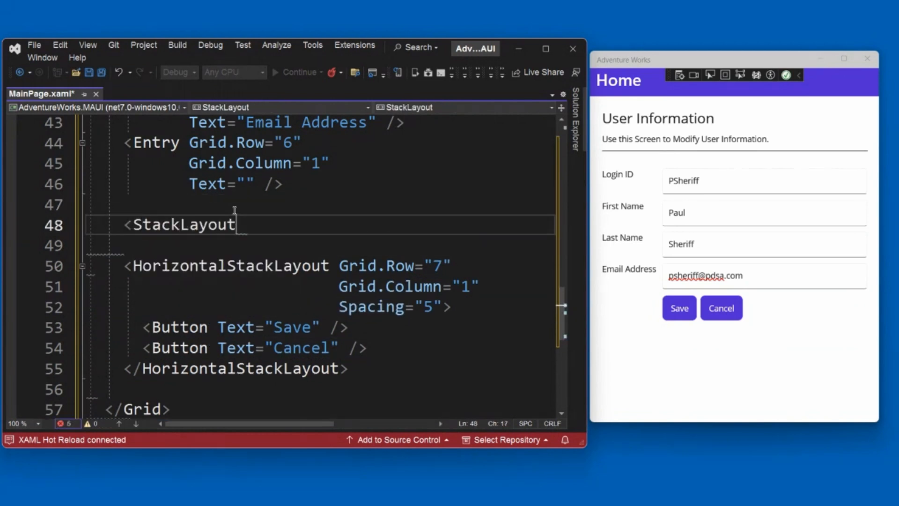
text(Orientation="")
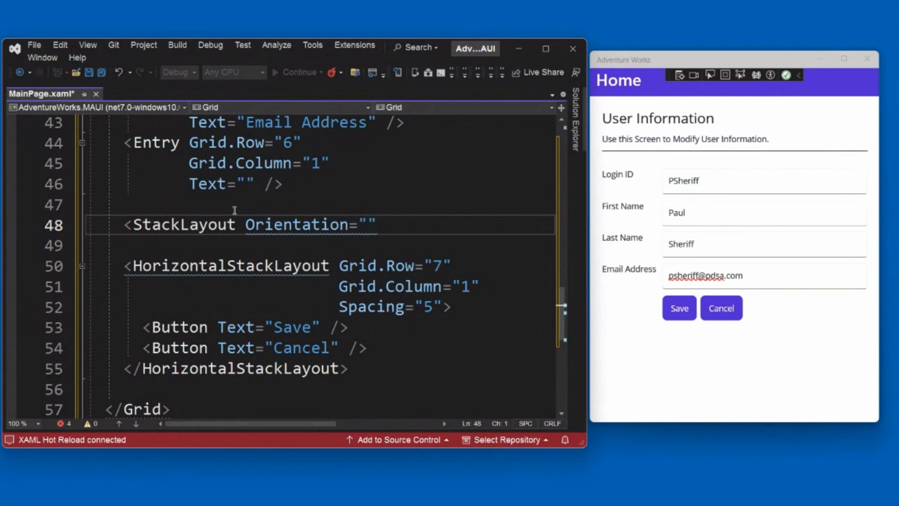
Remove the incomplete <StackLayout Orientation="" line to clear the XAML errors.
double_click(366, 225)
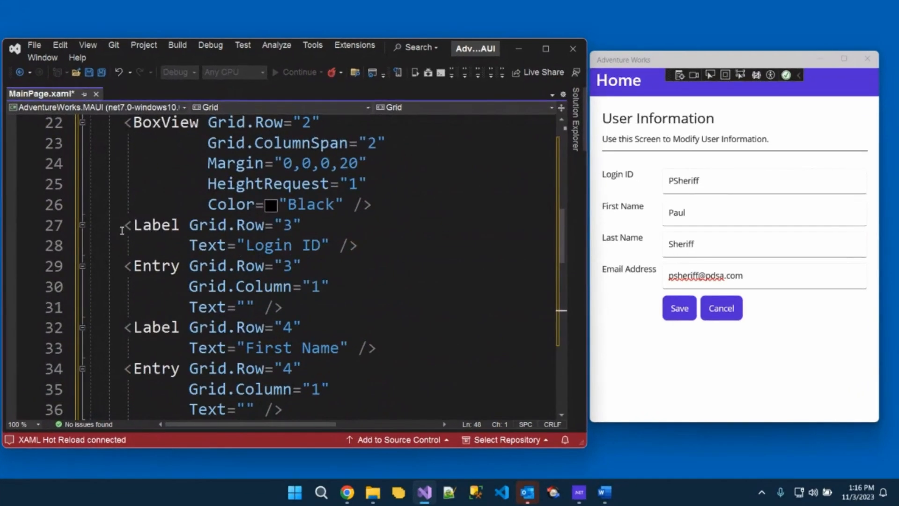
Wrap the Login ID Entry in a VerticalStackLayout with a FontSize="Micro" hint label beneath it.
drag(124, 224, 281, 307)
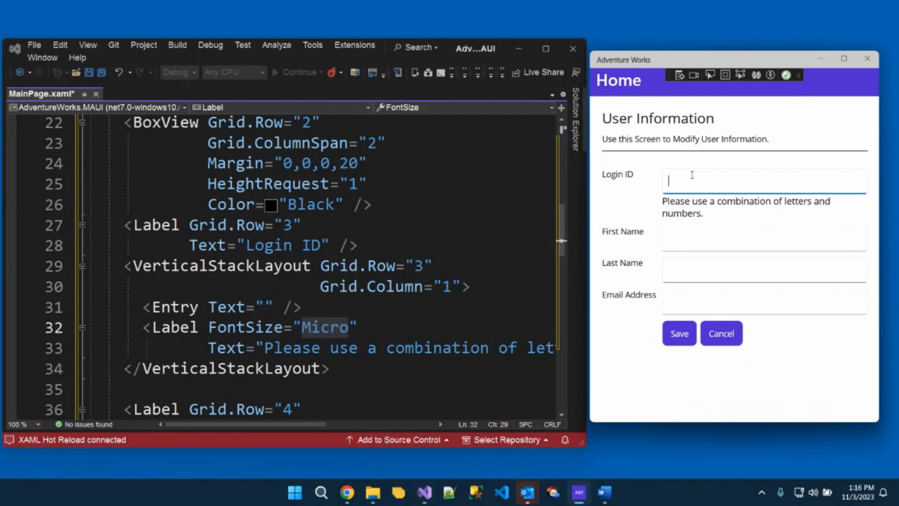
mouse_move(659, 193)
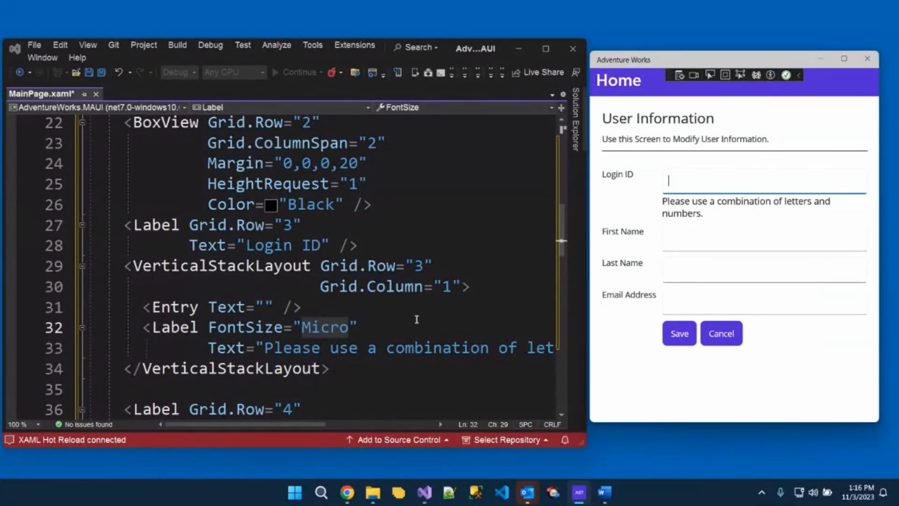
double_click(325, 327)
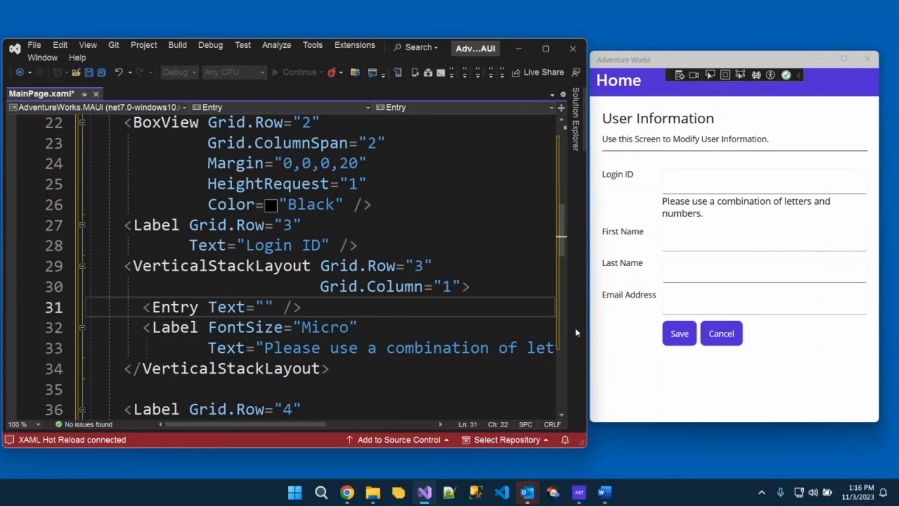
Add a Placeholder attribute to the Login ID Entry with the letters-and-numbers hint.
text(PLac)
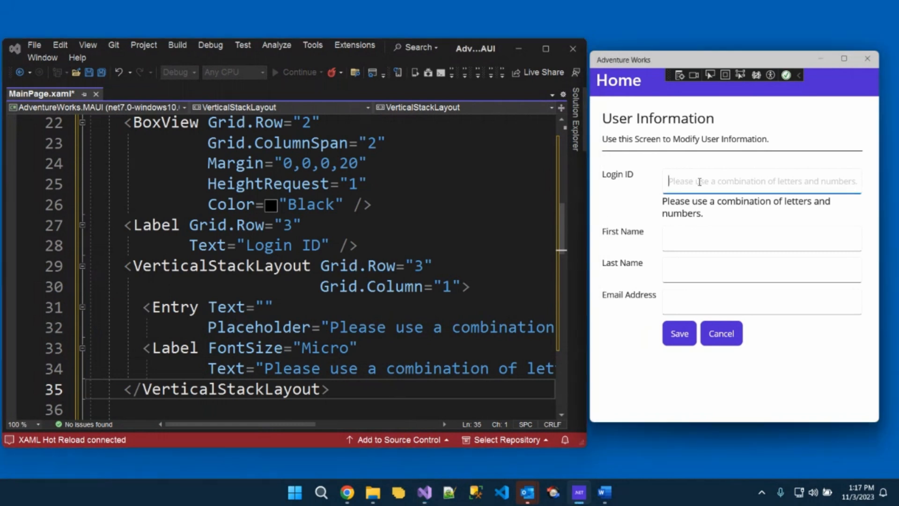
text(PSh)
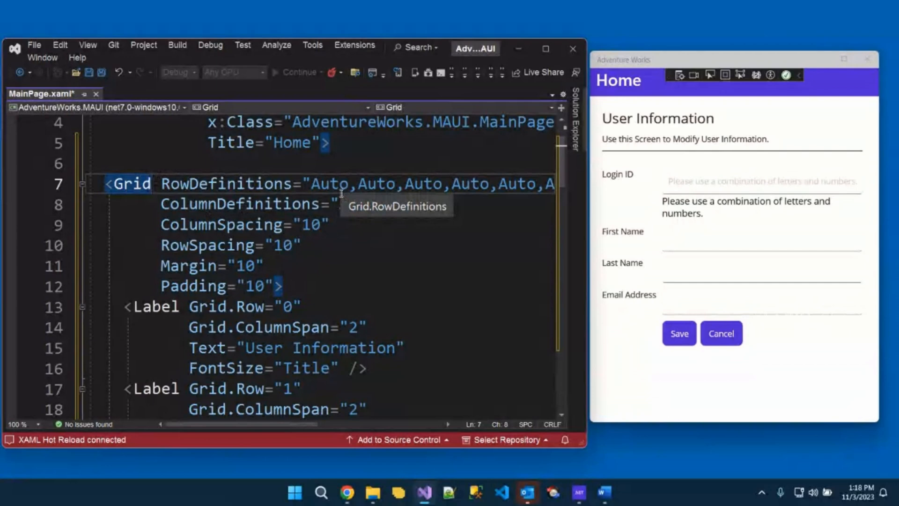
text(x:Name=")
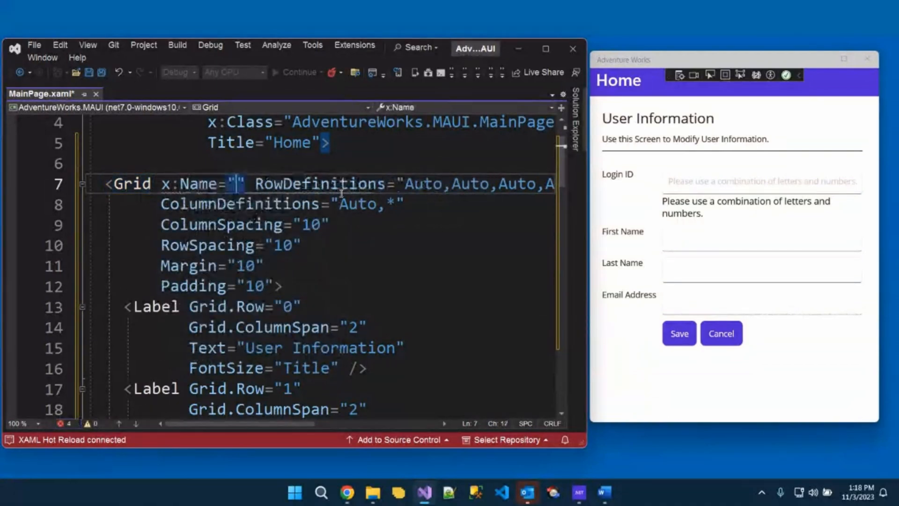
text(grm)
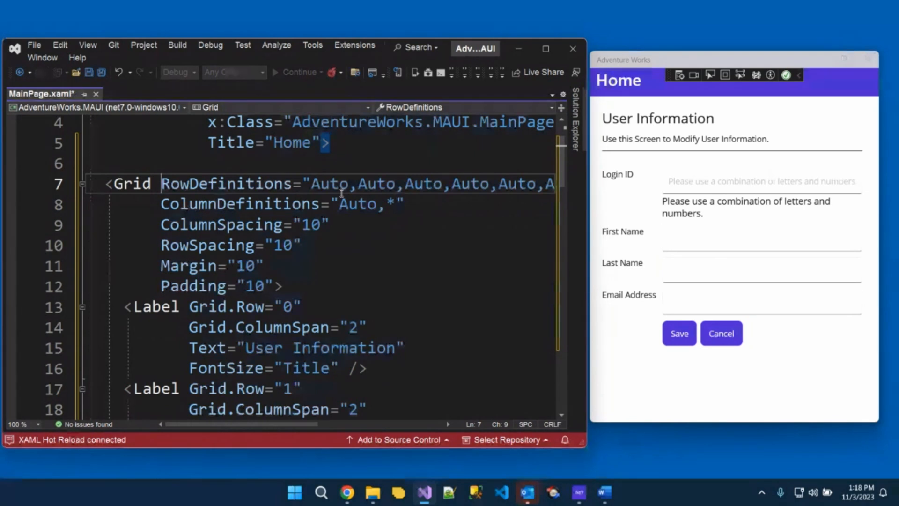
text(x:Name="grd)
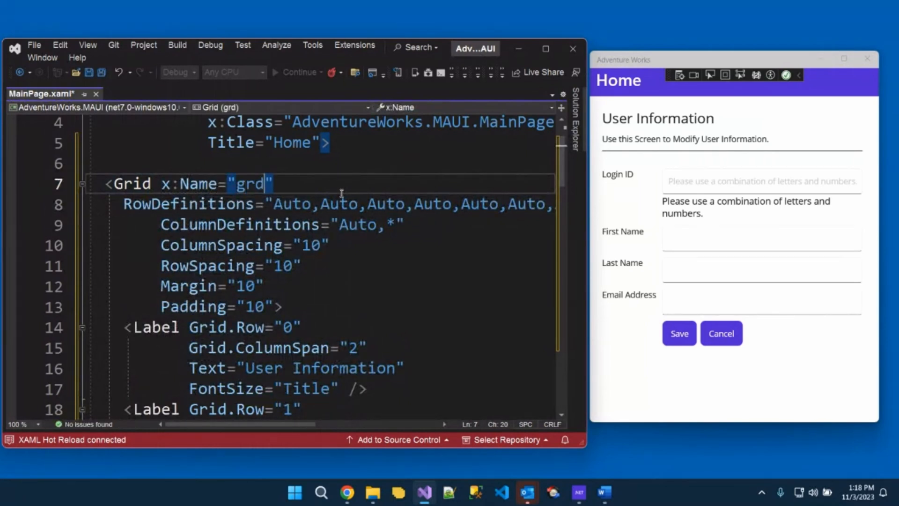
Rename the root Grid's x:Name from grd to grdMain.
text(Main)
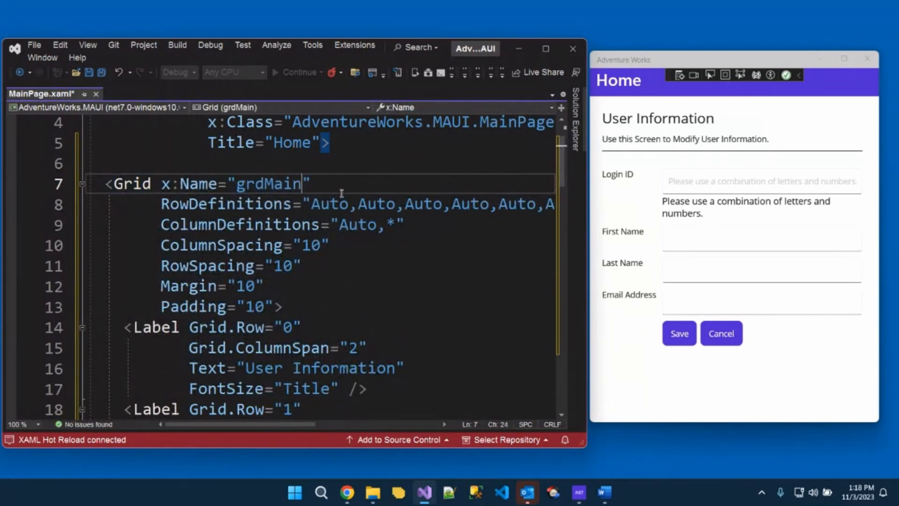
double_click(269, 183)
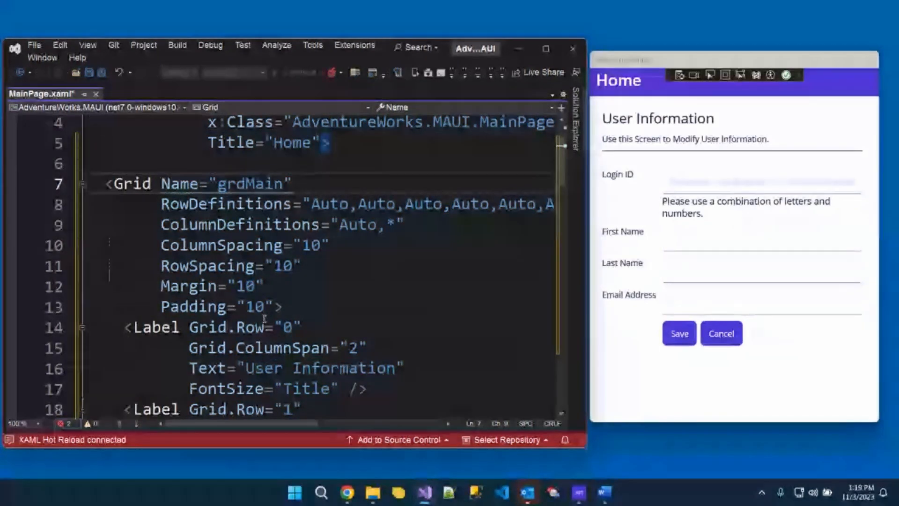
scroll(down, 3)
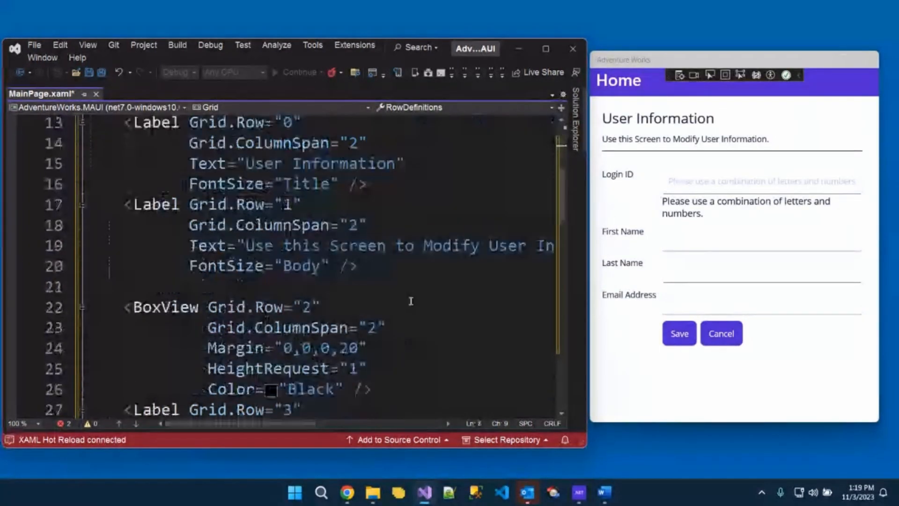
Move the button HorizontalStackLayout to its own grid row below the FlexLayout checkboxes.
scroll(down, 3)
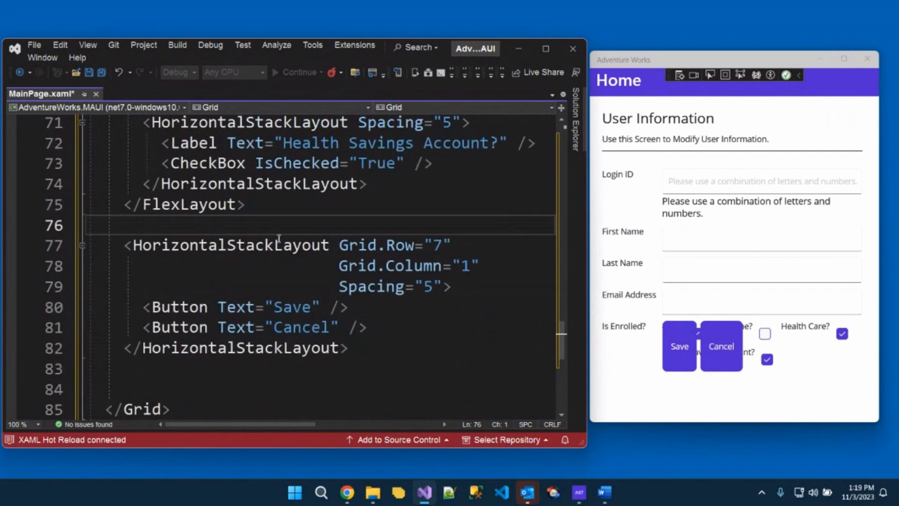
double_click(437, 245)
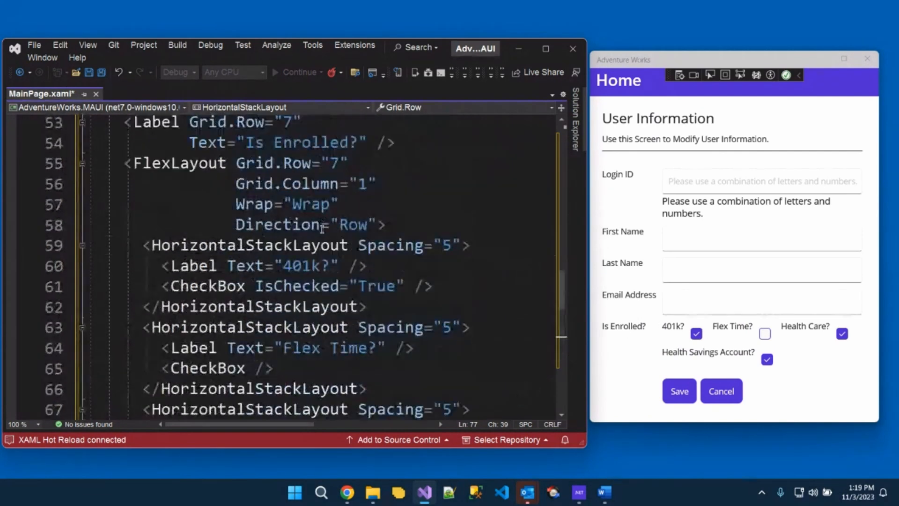
click(136, 122)
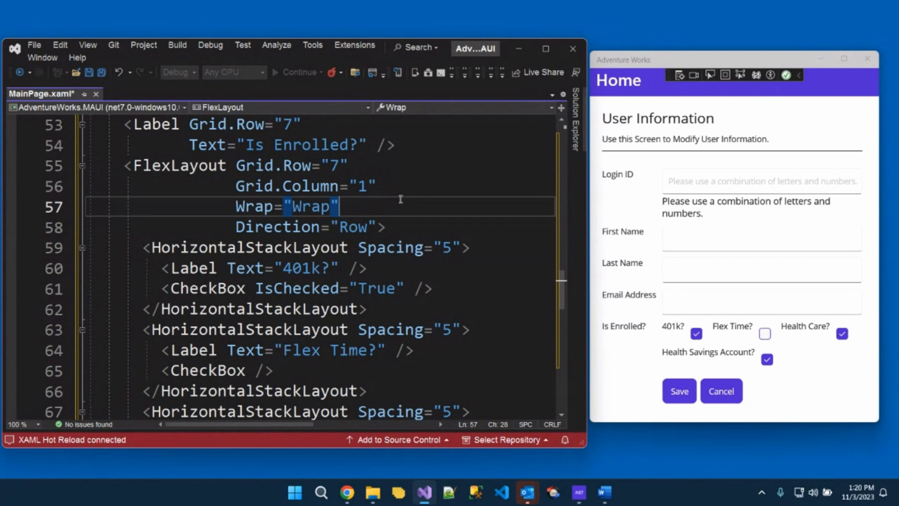
mouse_move(589, 244)
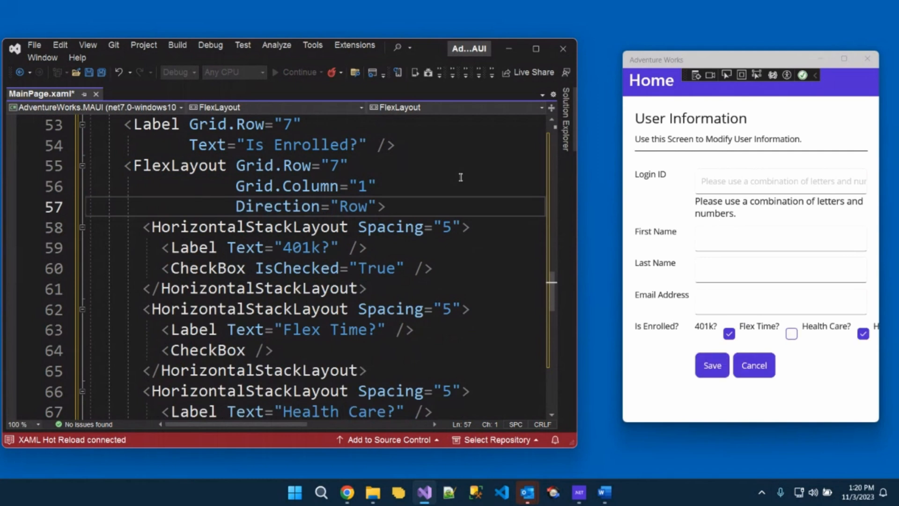
mouse_move(732, 302)
text(Wrap="Wrap)
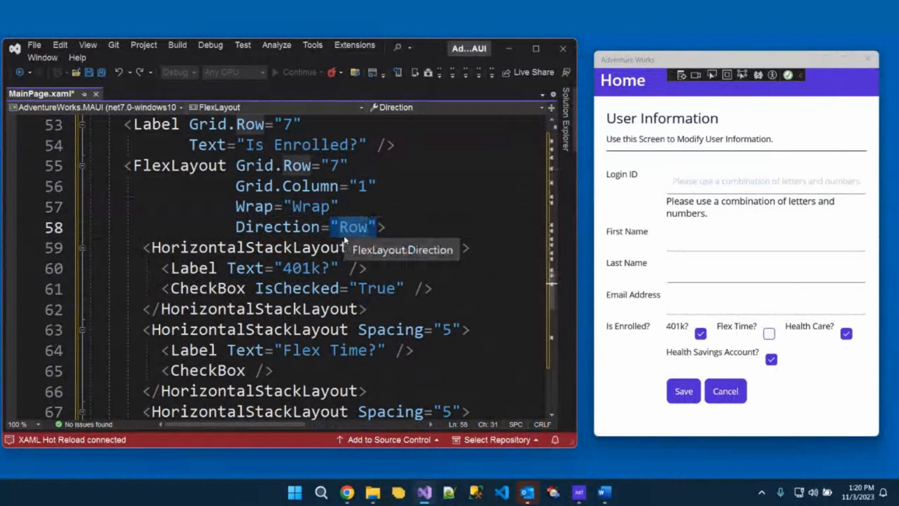
text(Column)
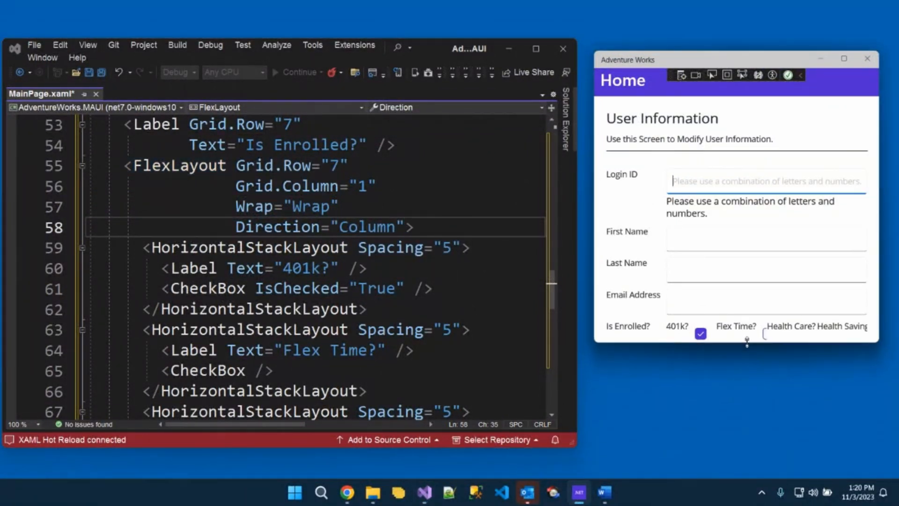
double_click(366, 227)
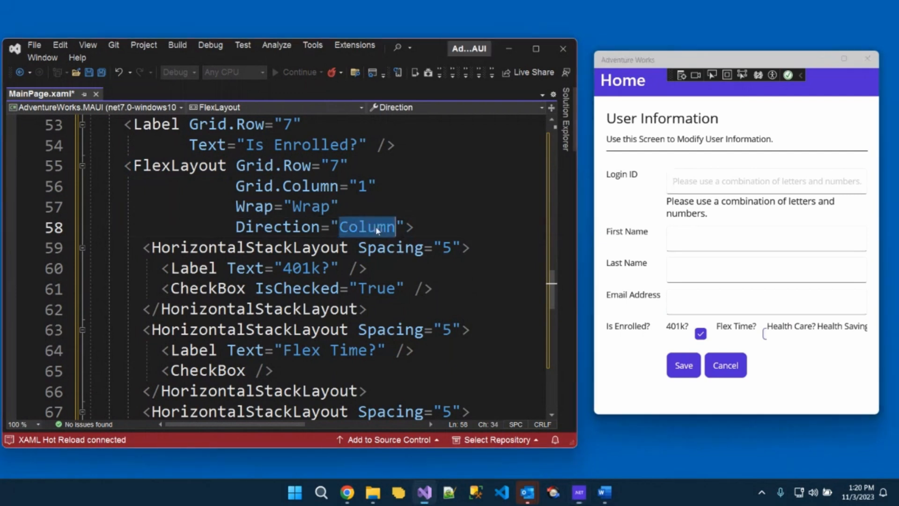
text(Row)
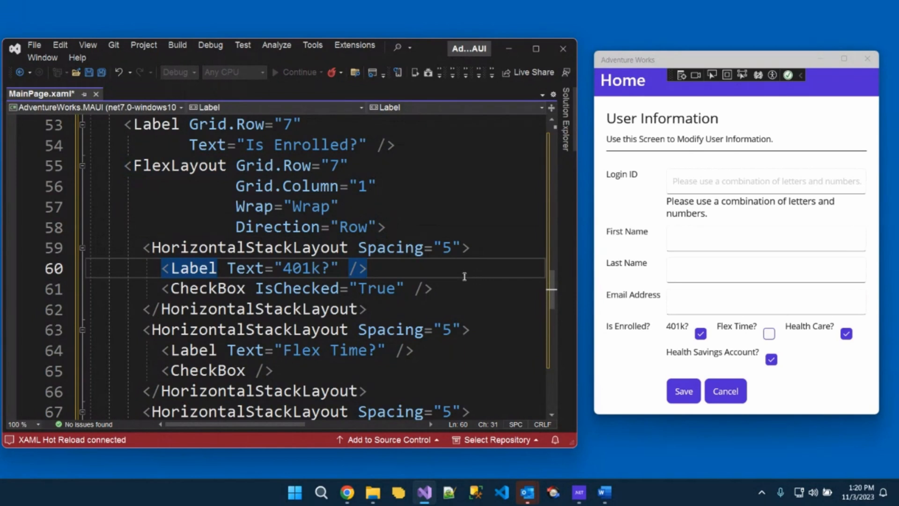
double_click(175, 165)
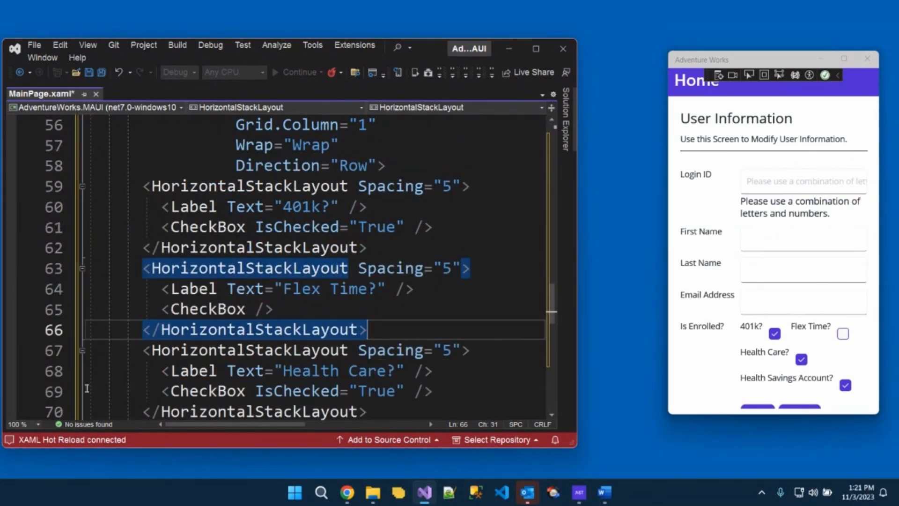
scroll(down, 3)
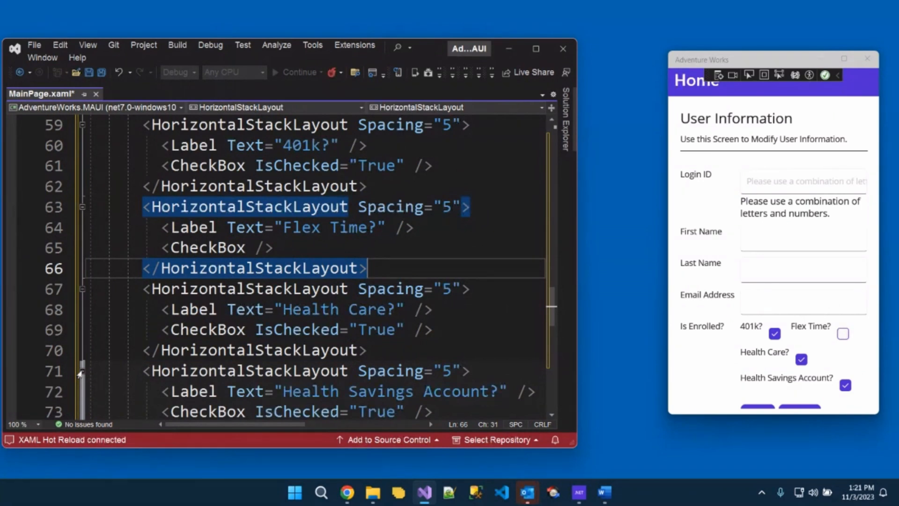
mouse_move(756, 489)
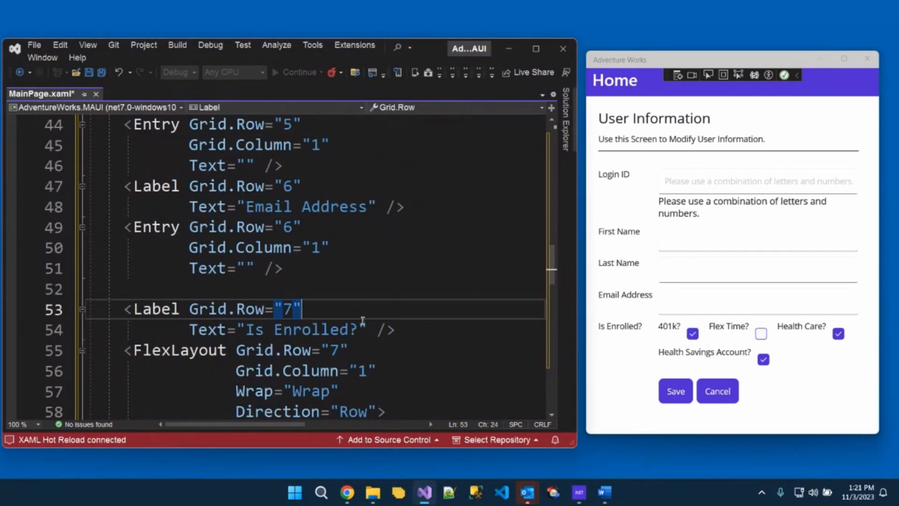
scroll(down, 3)
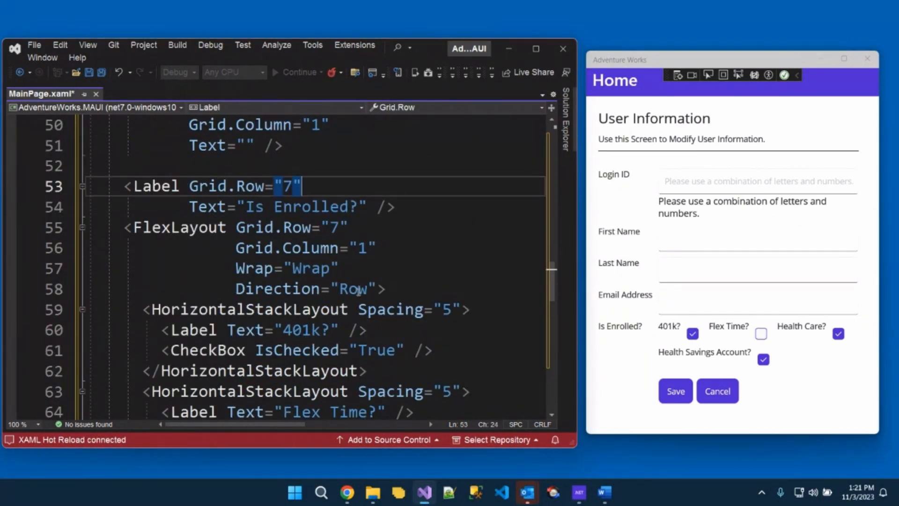
drag(131, 227, 387, 289)
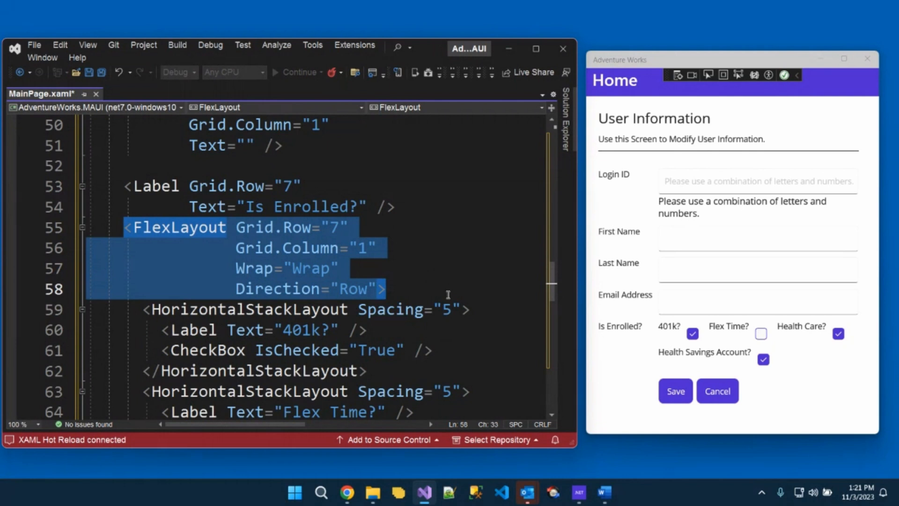
click(448, 289)
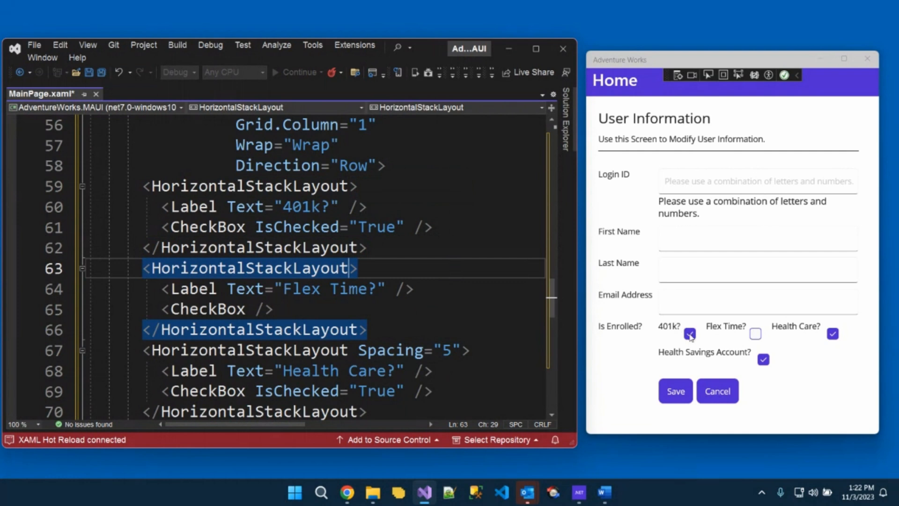
mouse_move(675, 330)
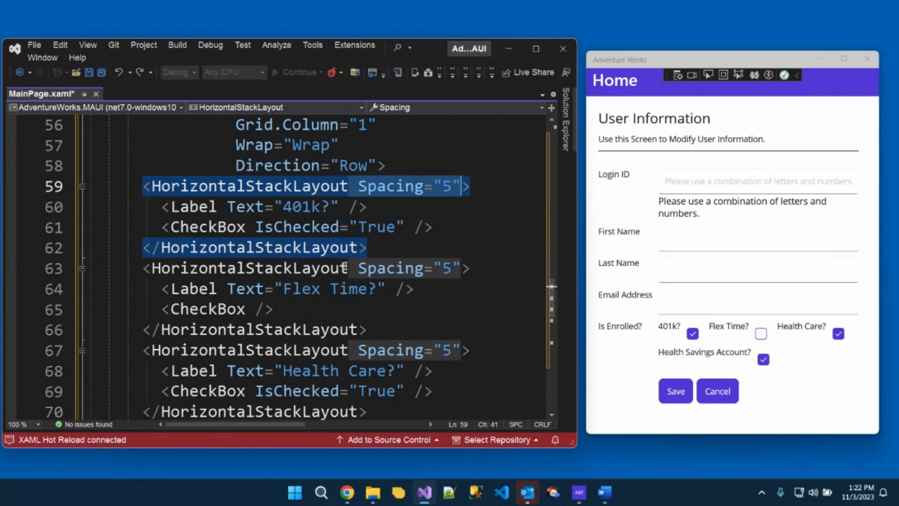
mouse_move(345, 268)
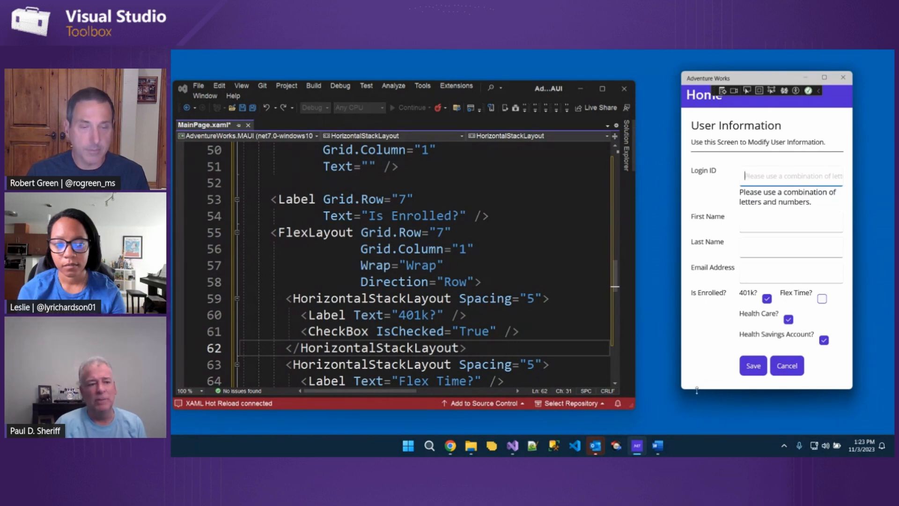
mouse_move(682, 392)
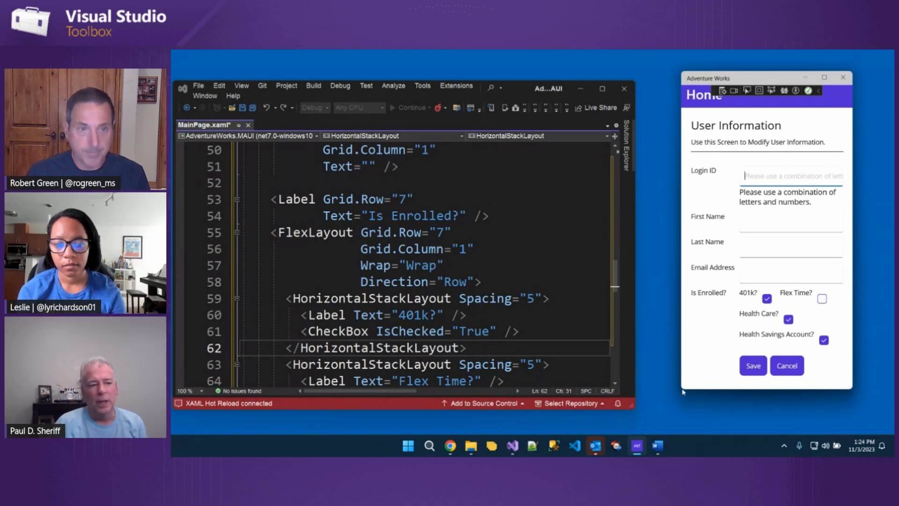